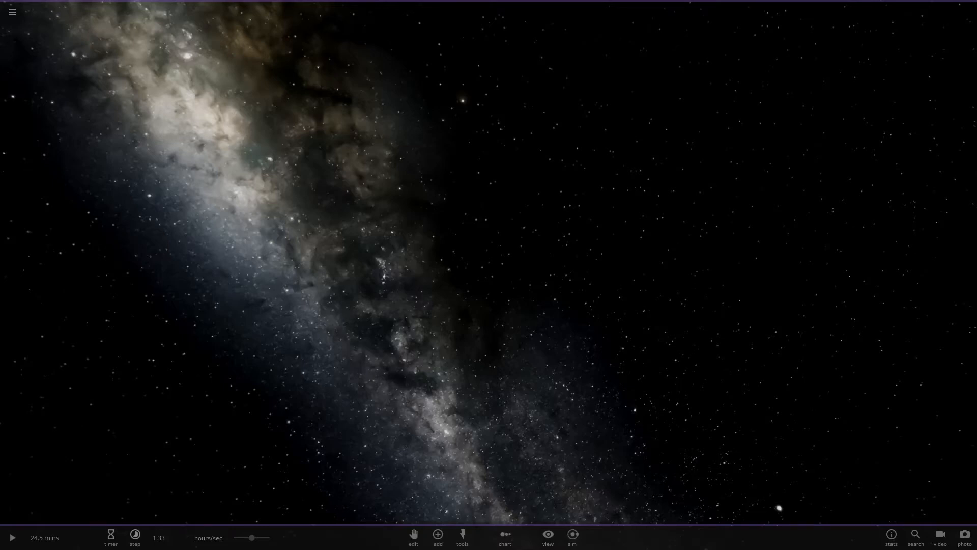
mouse_move(522, 383)
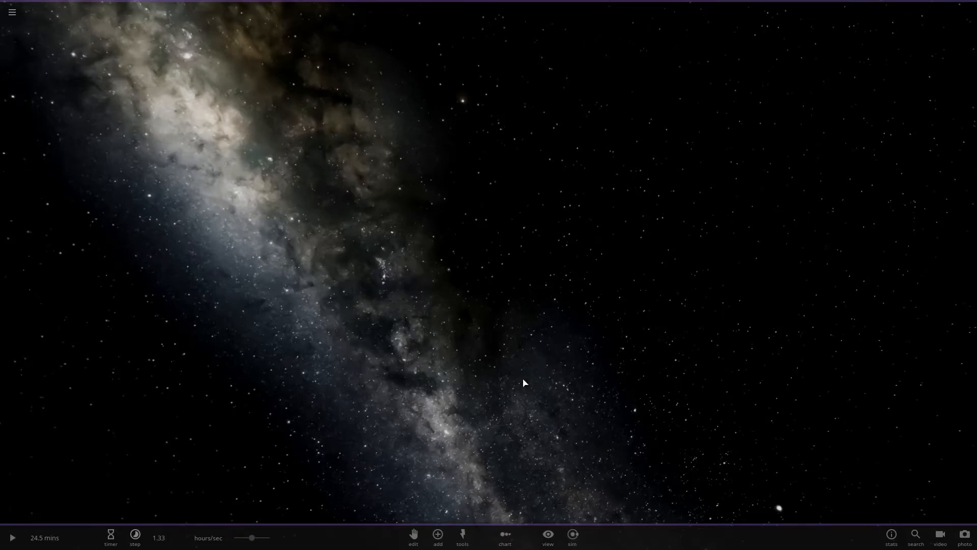
Step: Bring up the Add Object catalogue of stars, planets, moons and asteroids
click(438, 537)
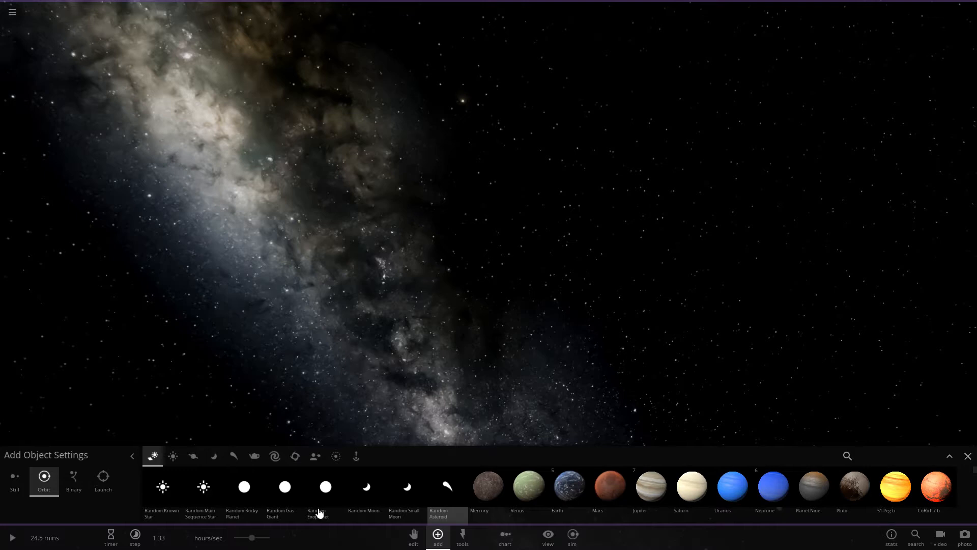
Step: Place a random gas giant with mass 0.5 Jupiters and raise its hydrogen share to about 52%
click(284, 493)
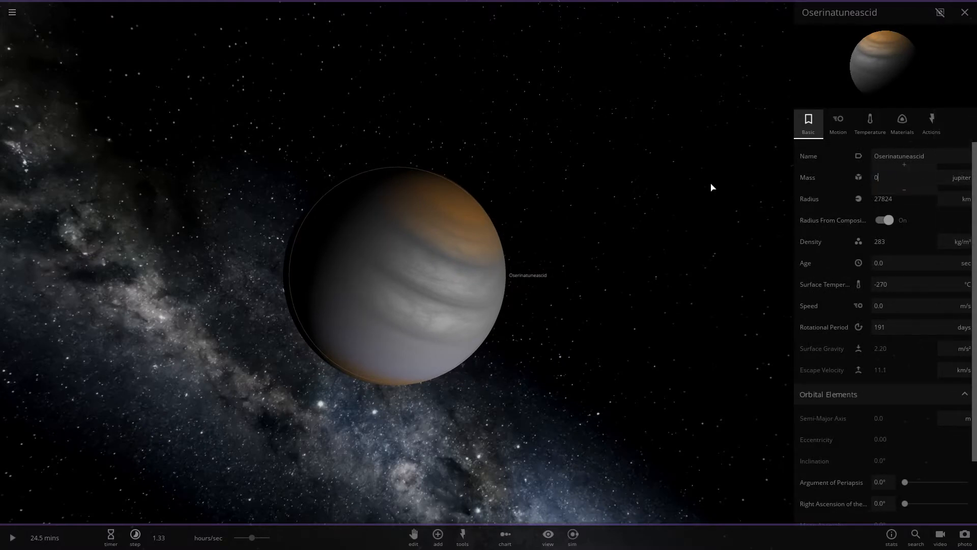
text(0.5)
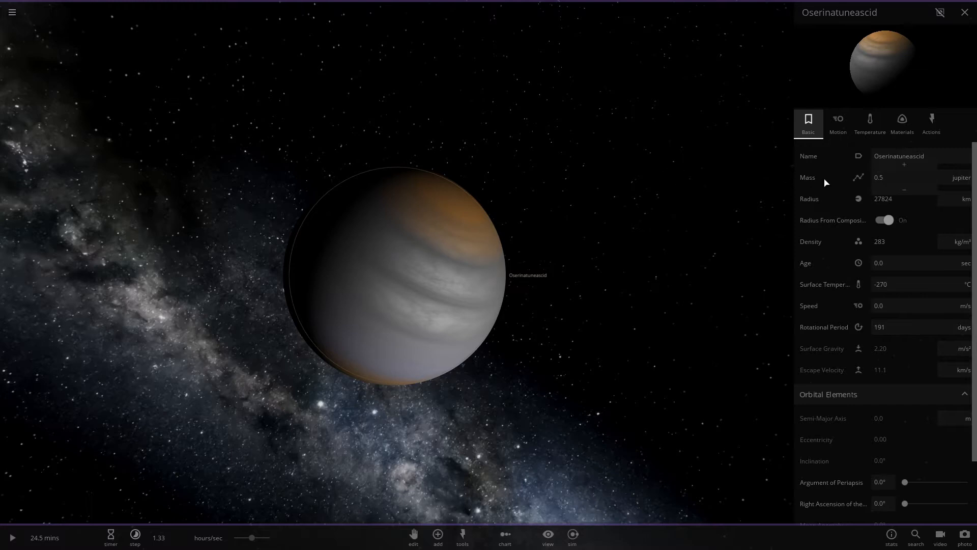
click(838, 123)
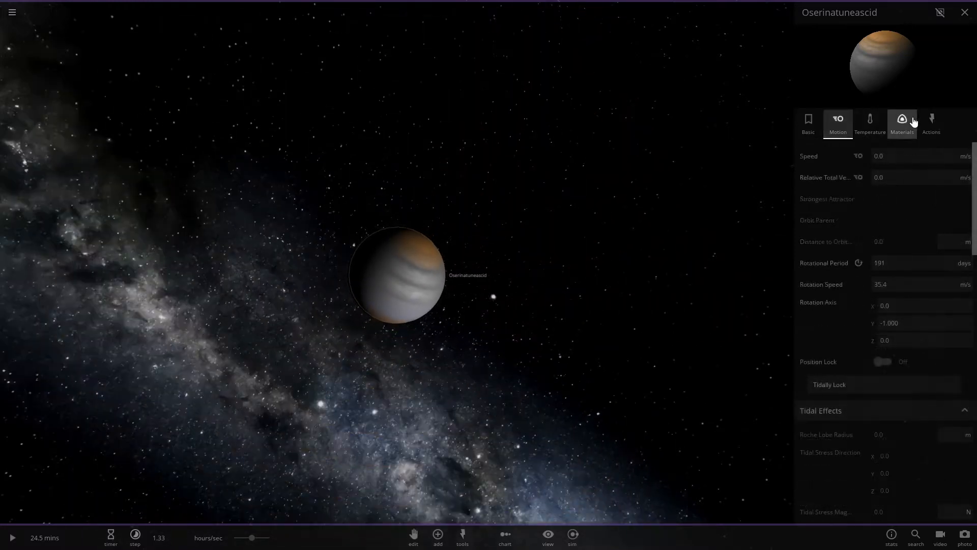
click(902, 123)
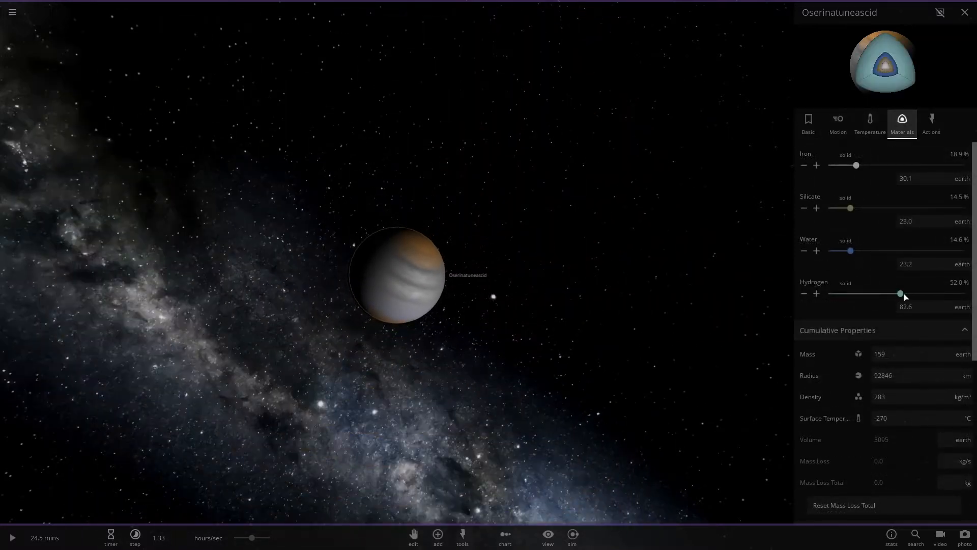
drag(900, 293, 963, 293)
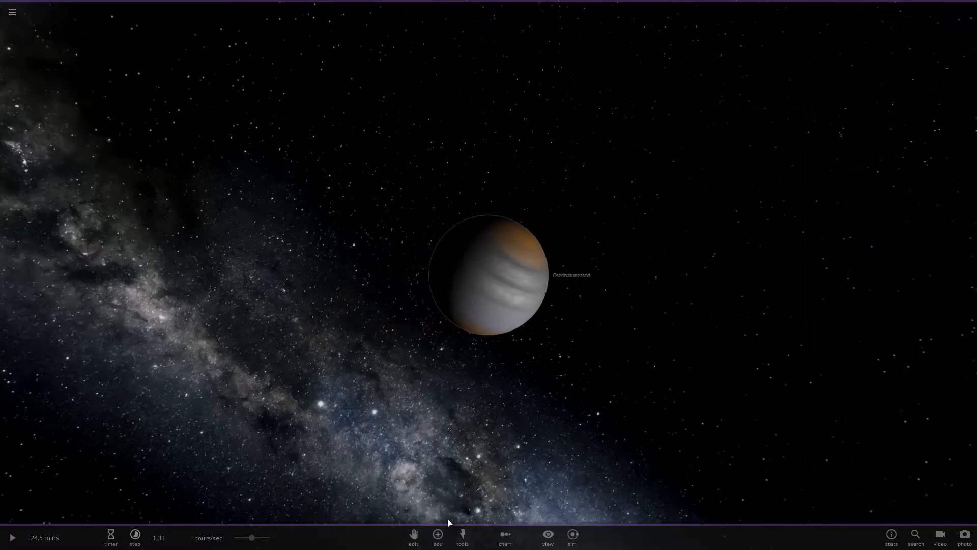
Step: Reopen the gas giant's properties and review its basic and motion values (rotation, tilt, orbit)
click(493, 274)
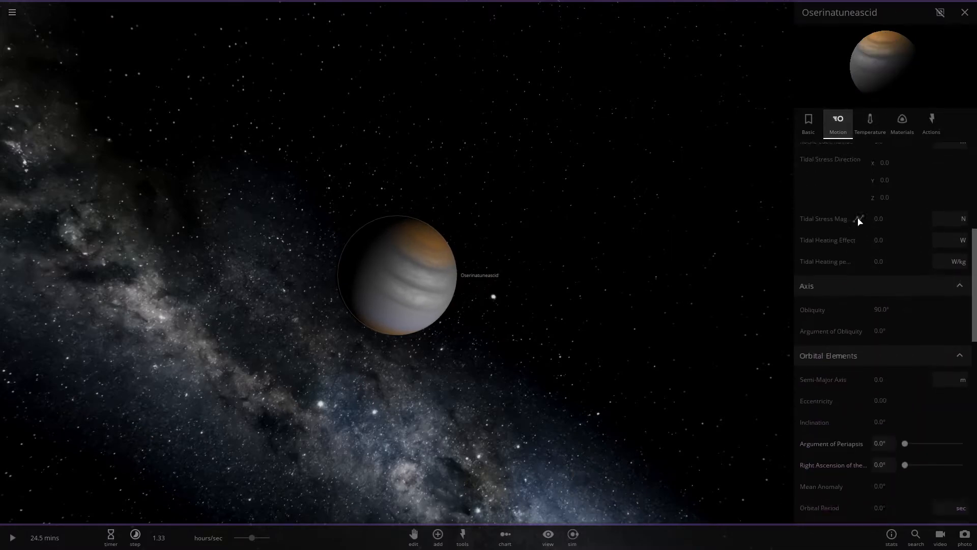
scroll(down, 3)
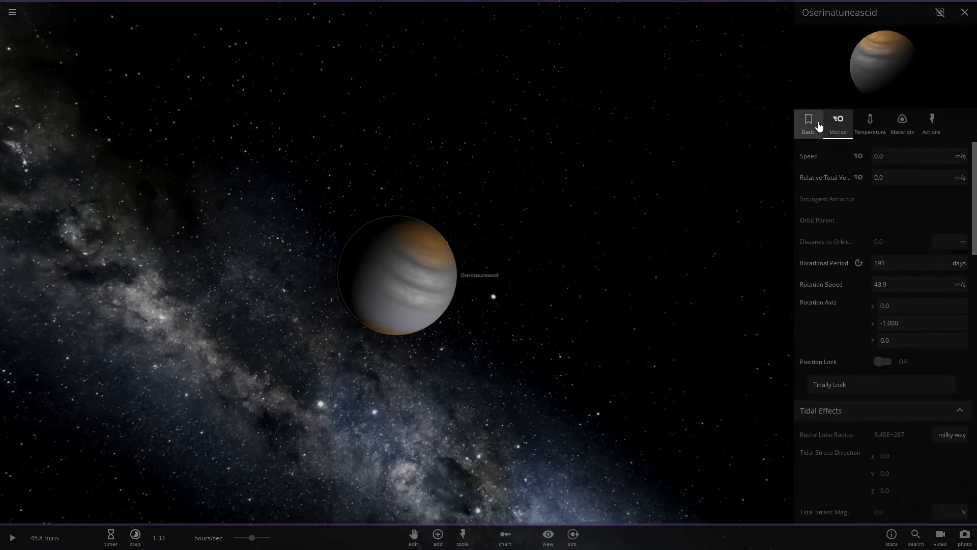
click(807, 123)
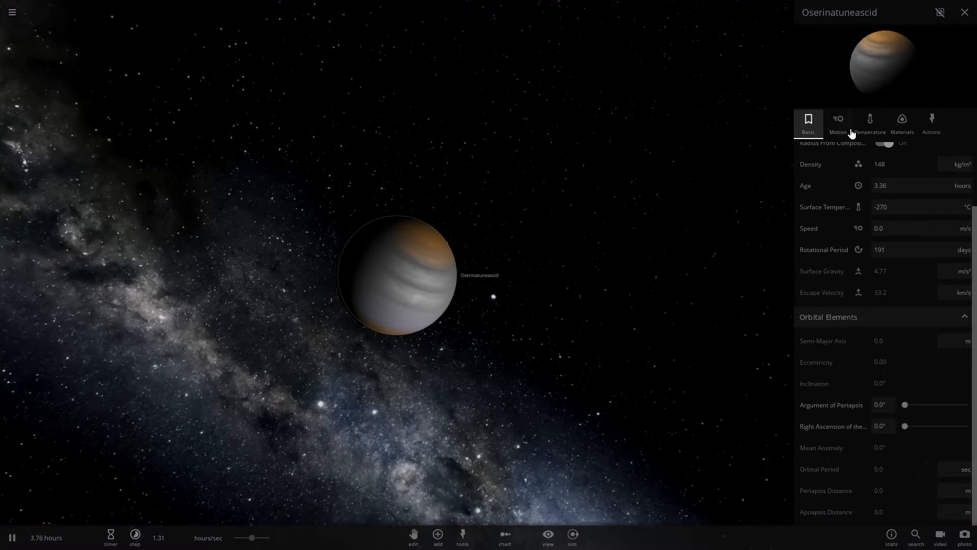
click(838, 123)
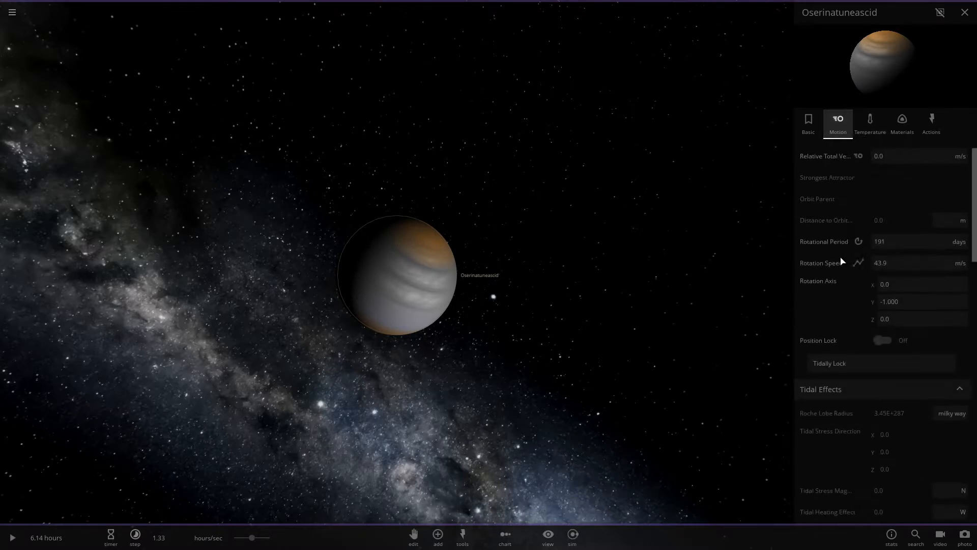
scroll(down, 3)
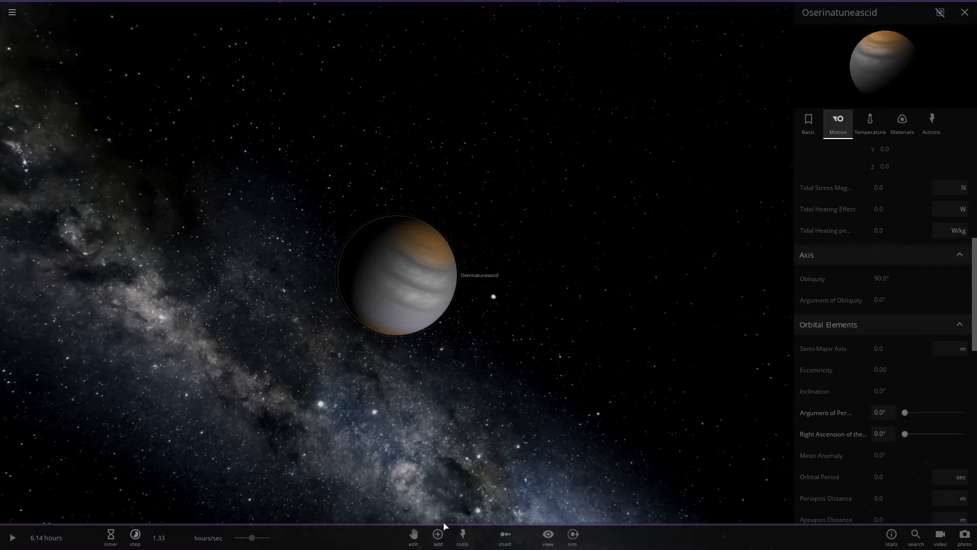
Step: Add a Geosynchronous particle ring from the Rings presets around the gas giant
click(437, 536)
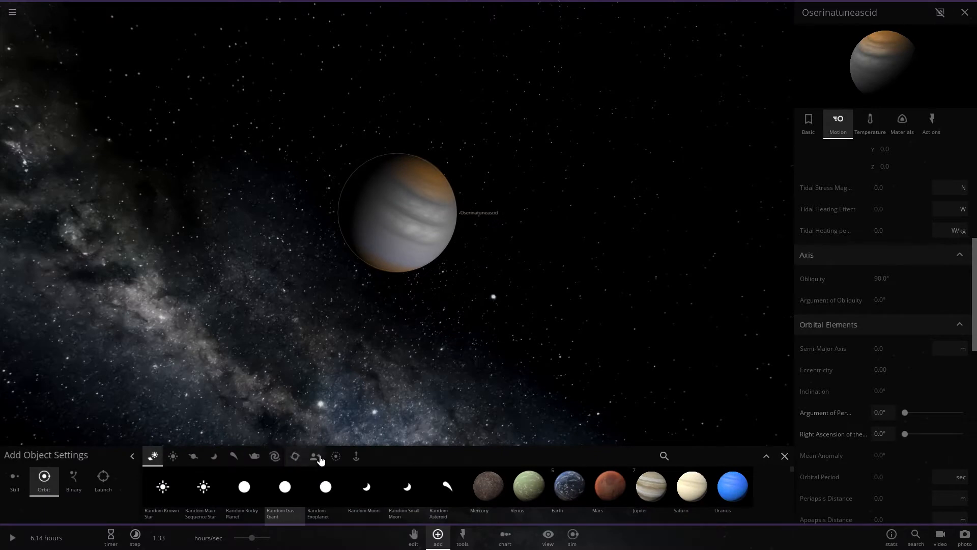
click(335, 456)
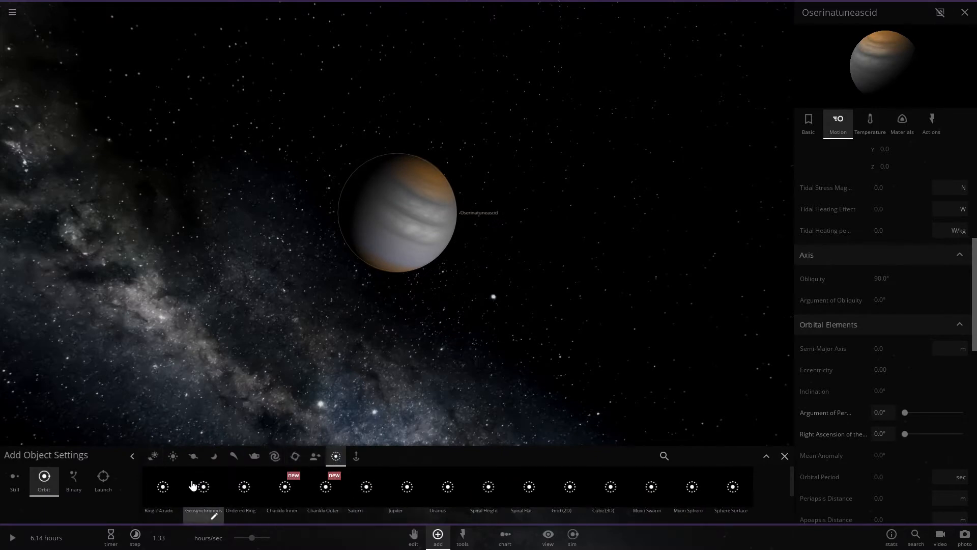
mouse_move(770, 493)
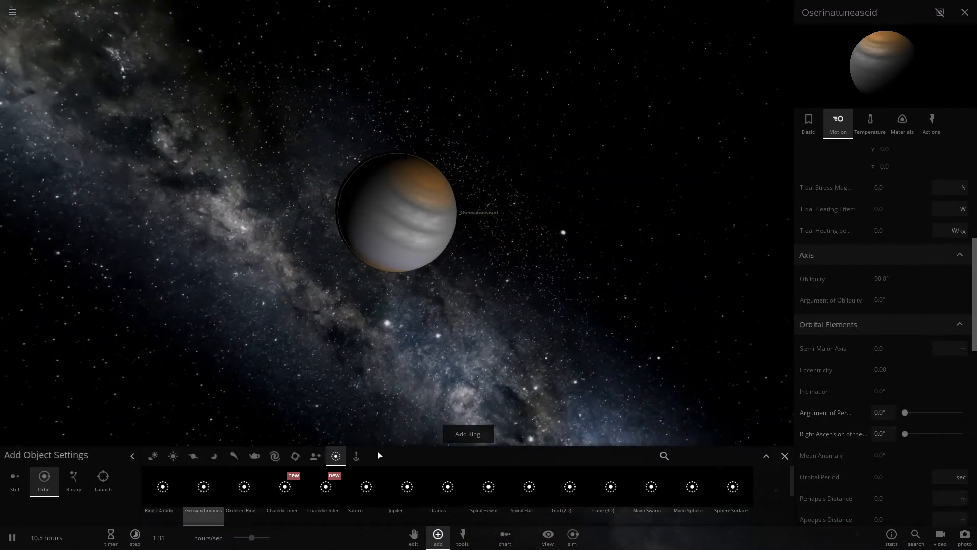
click(467, 434)
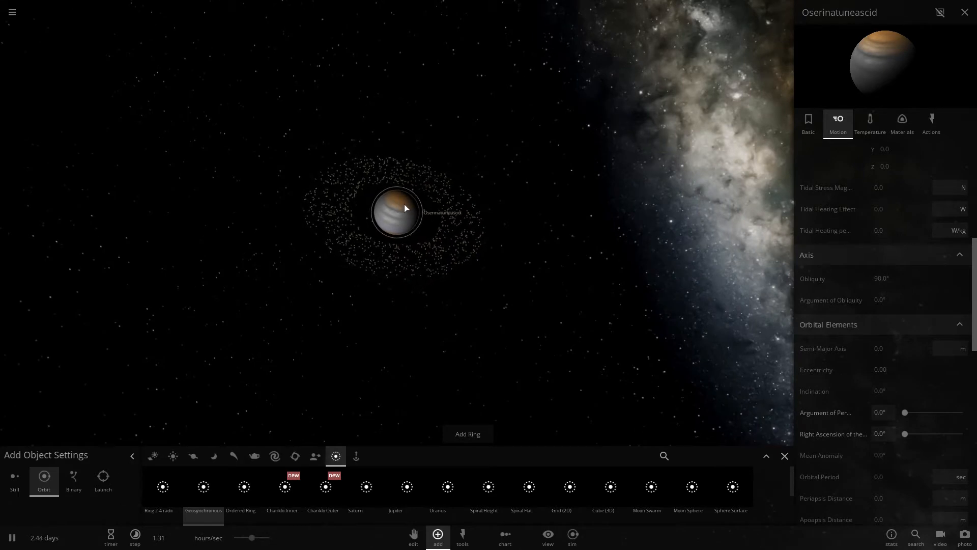
Step: Add Ordered Ring, Chariklo Inner and Chariklo Outer ring presets around Oserinatuneascid
click(807, 123)
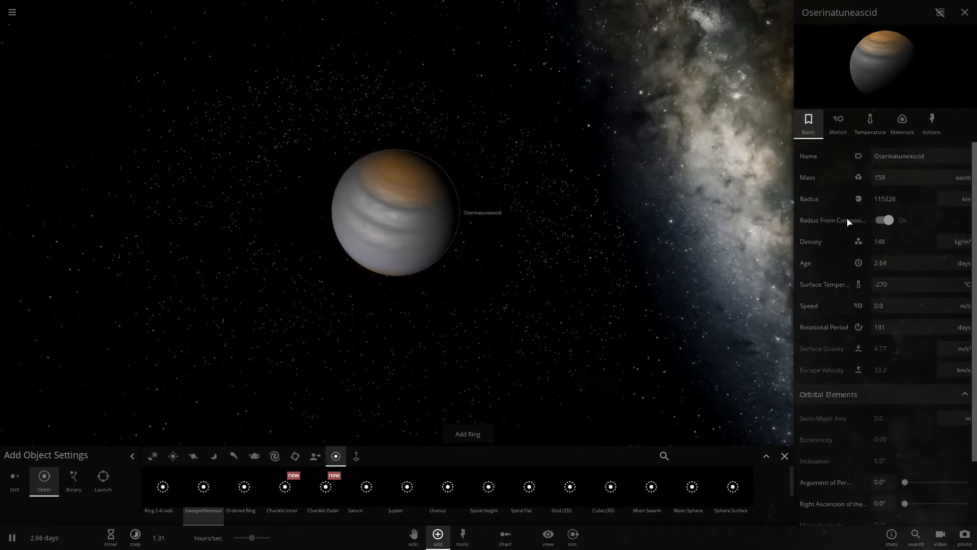
mouse_move(831, 220)
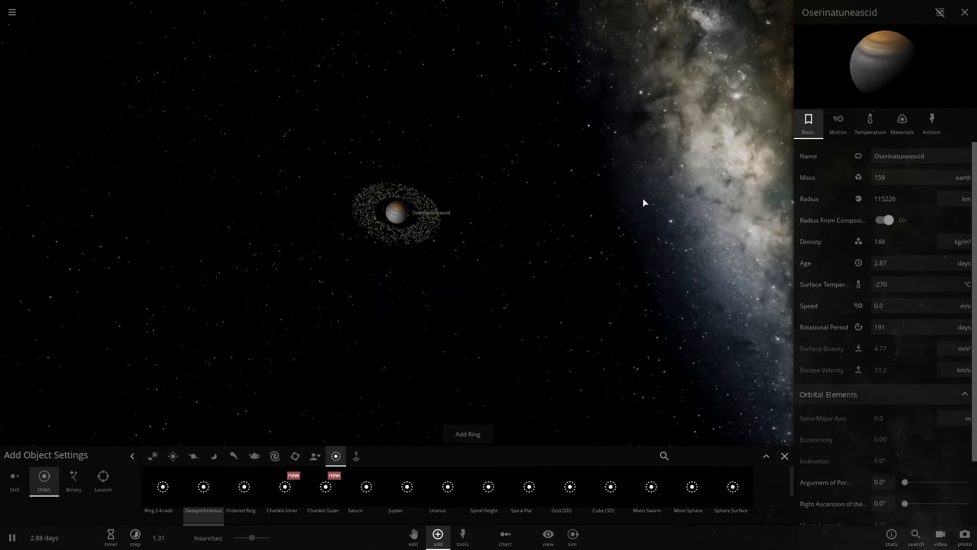
mouse_move(665, 187)
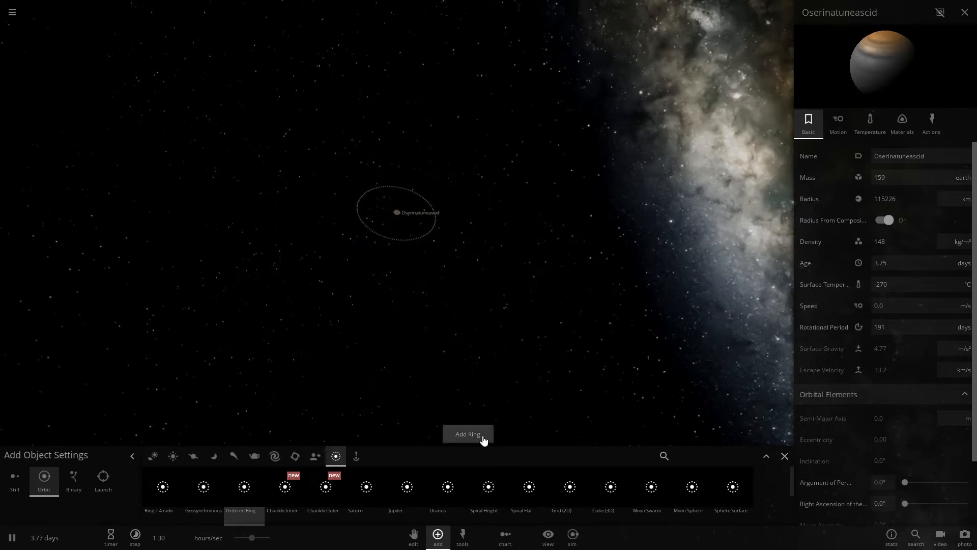
click(468, 433)
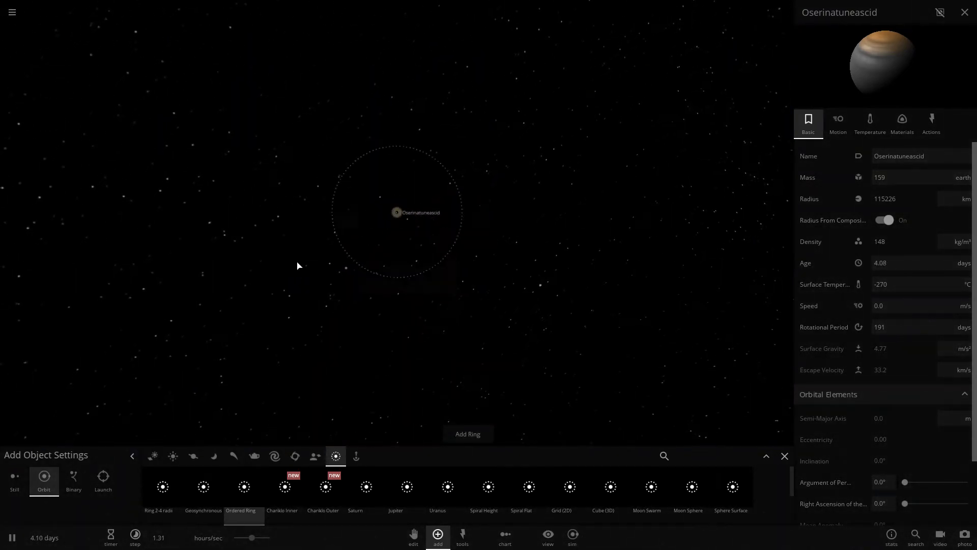
mouse_move(358, 325)
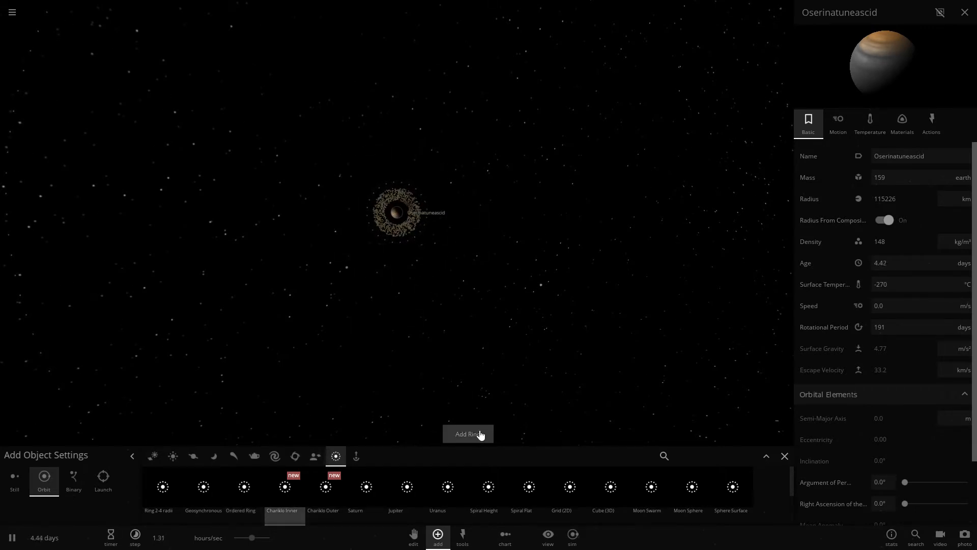
click(468, 433)
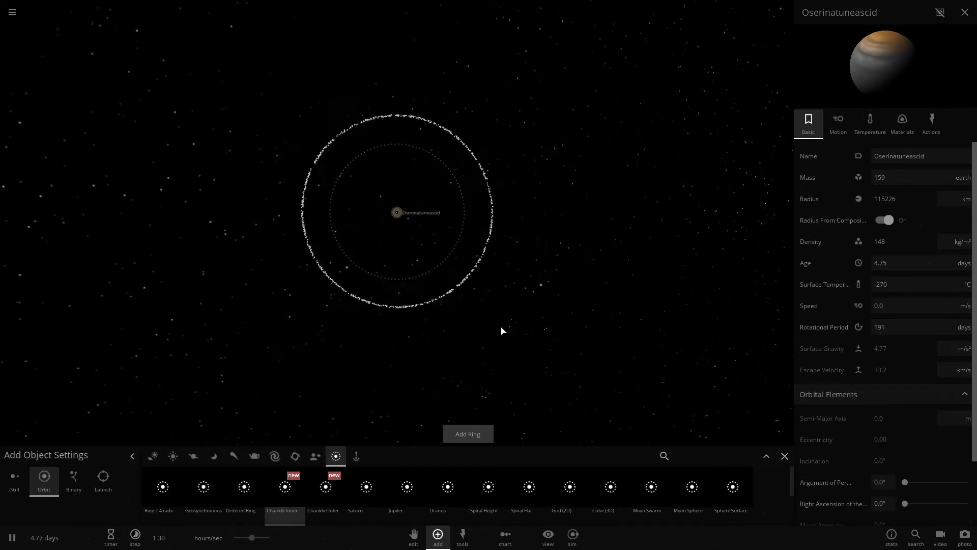
click(324, 487)
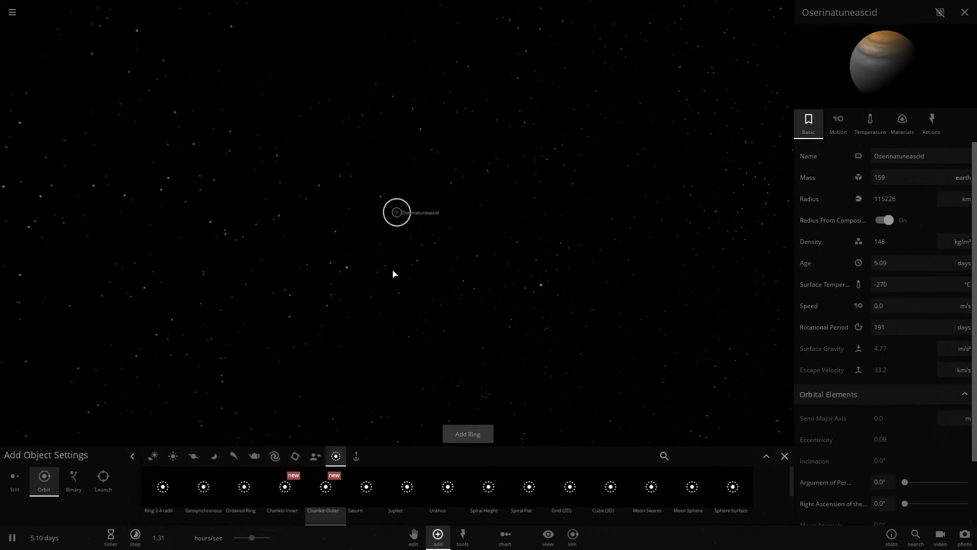
click(467, 434)
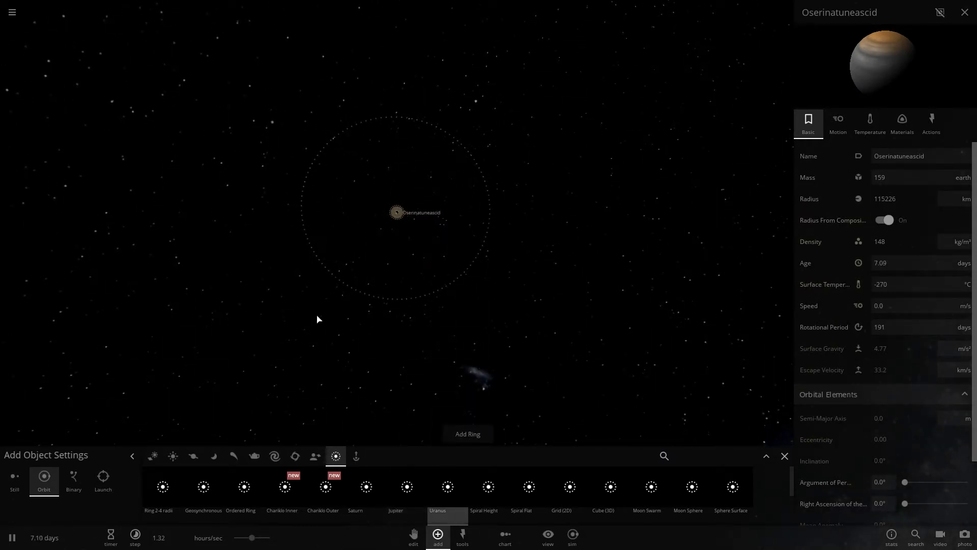
Step: Add the Uranus ring preset around the gas giant
click(467, 433)
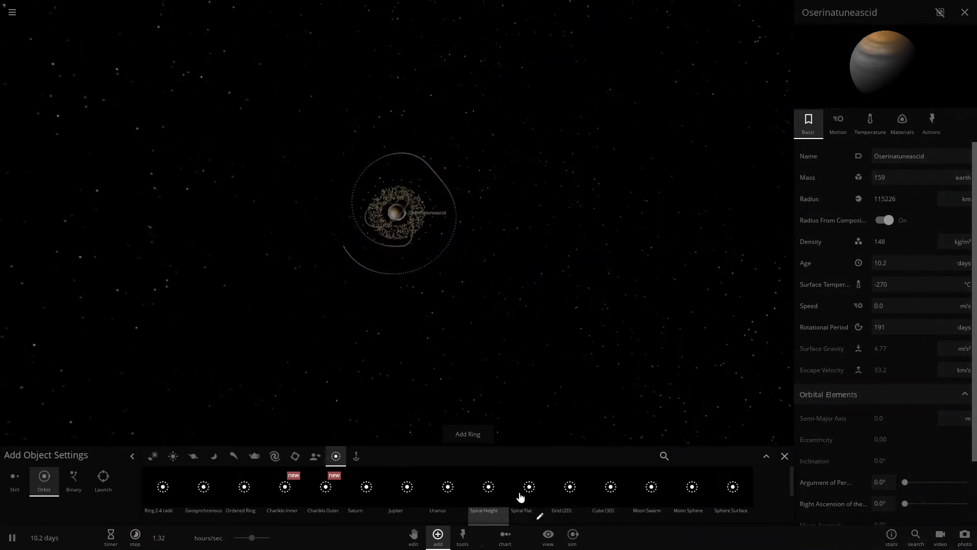
Step: Add the Grid (2D) preset, forming a flat square particle grid around the planet
click(467, 434)
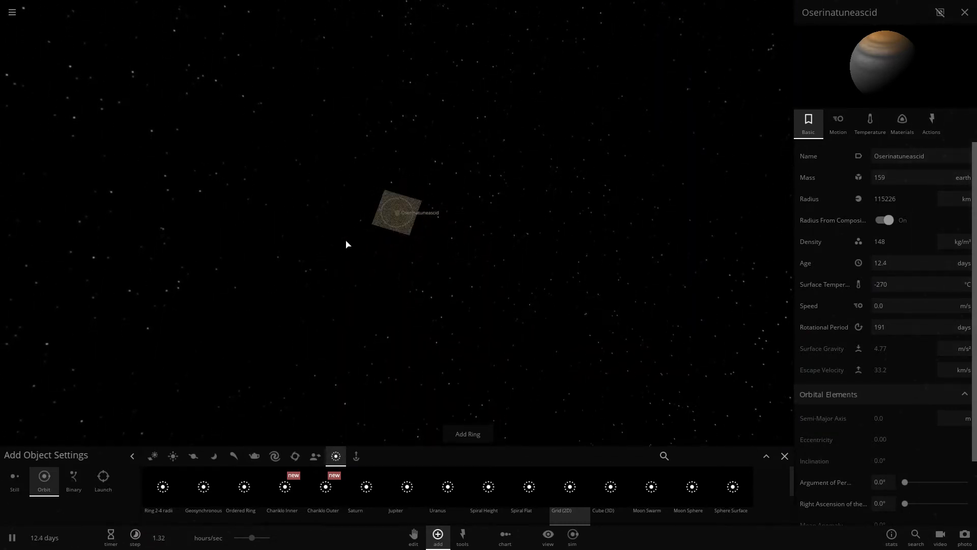
Step: Add the Cube (3D) and Moon Swarm presets, crowding the gas giant with moons inside a particle grid
click(467, 433)
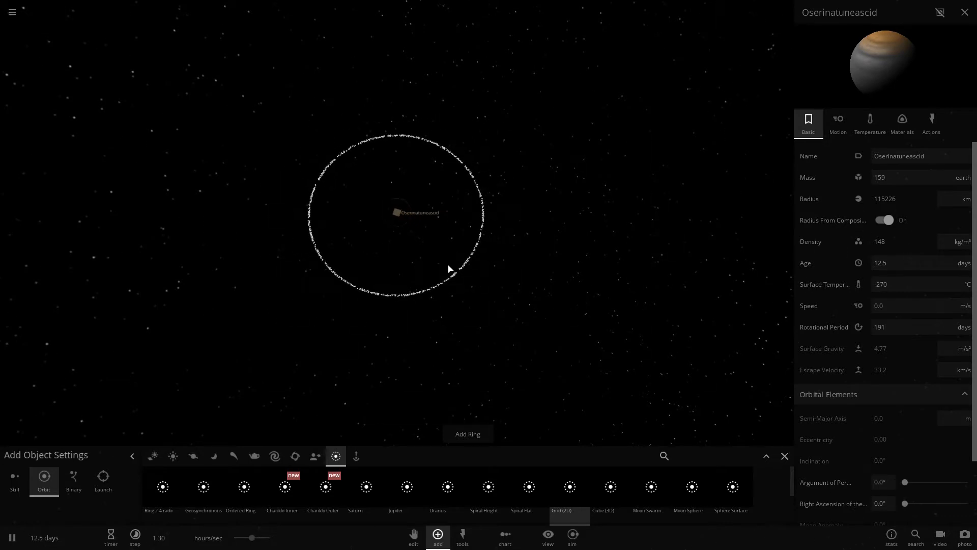
click(568, 486)
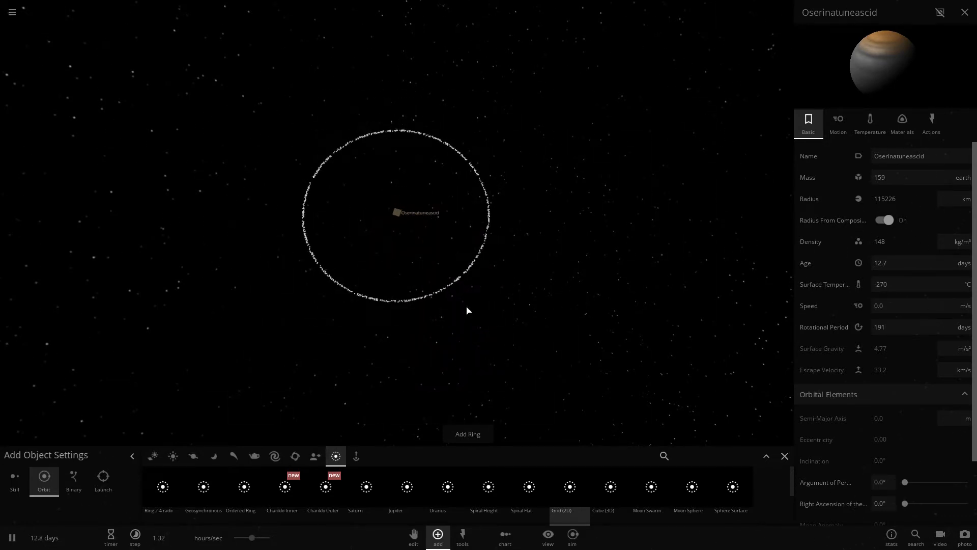
click(568, 486)
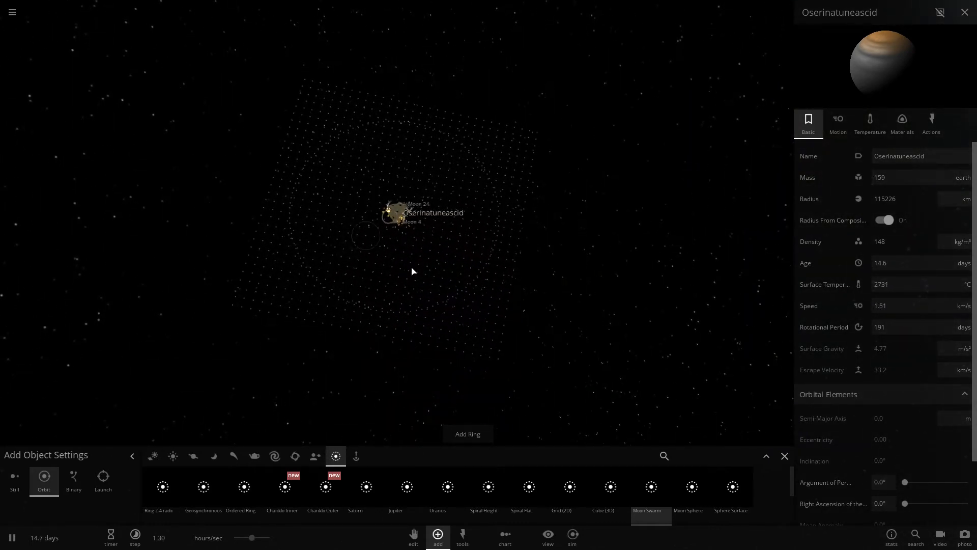
click(689, 486)
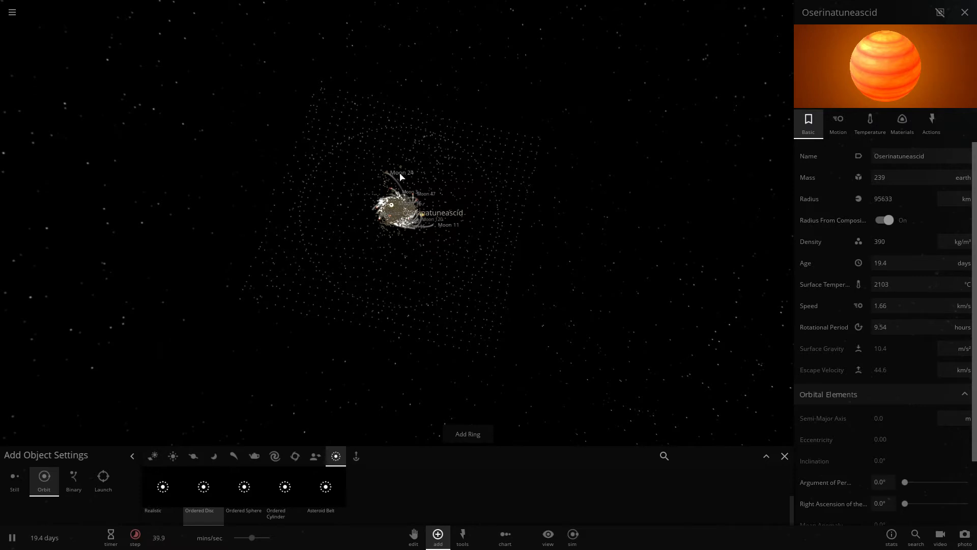
mouse_move(243, 486)
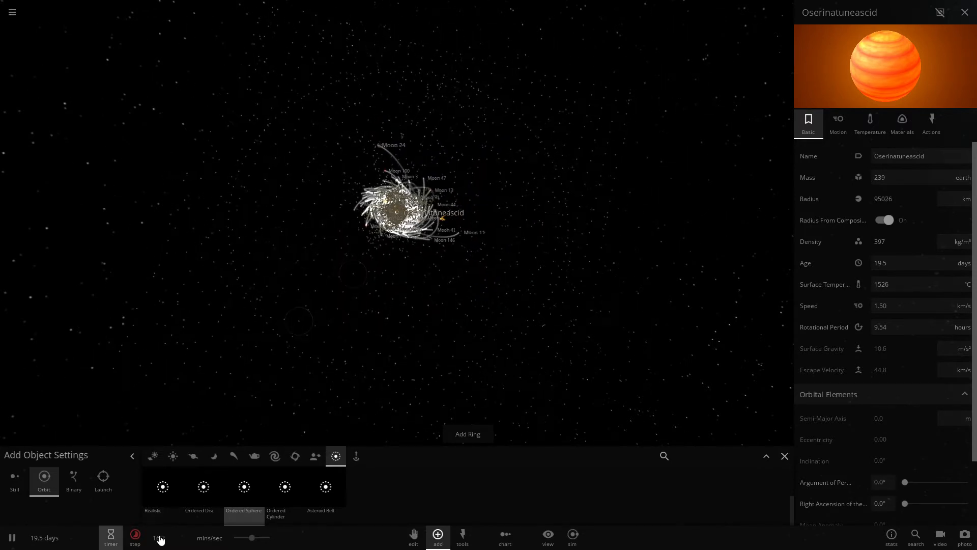
Step: Choose one more ring preset such as Ordered Cylinder for the orange-hot gas giant
click(135, 537)
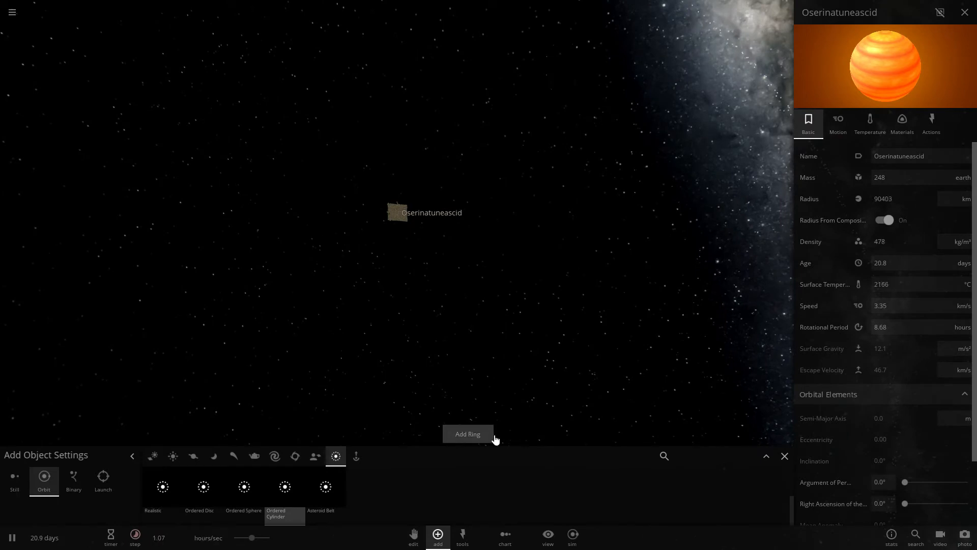
Step: Add the chosen preset, surrounding the gas giant with a swarm of orbiting moons
click(467, 433)
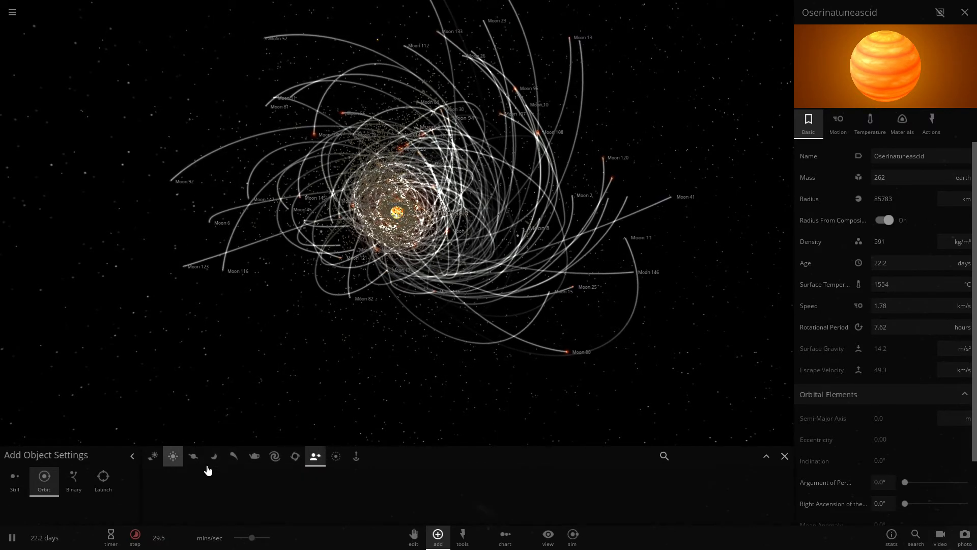
Step: Switch the Add catalogue from Planets to Stars and place a star onto the gas giant
click(194, 456)
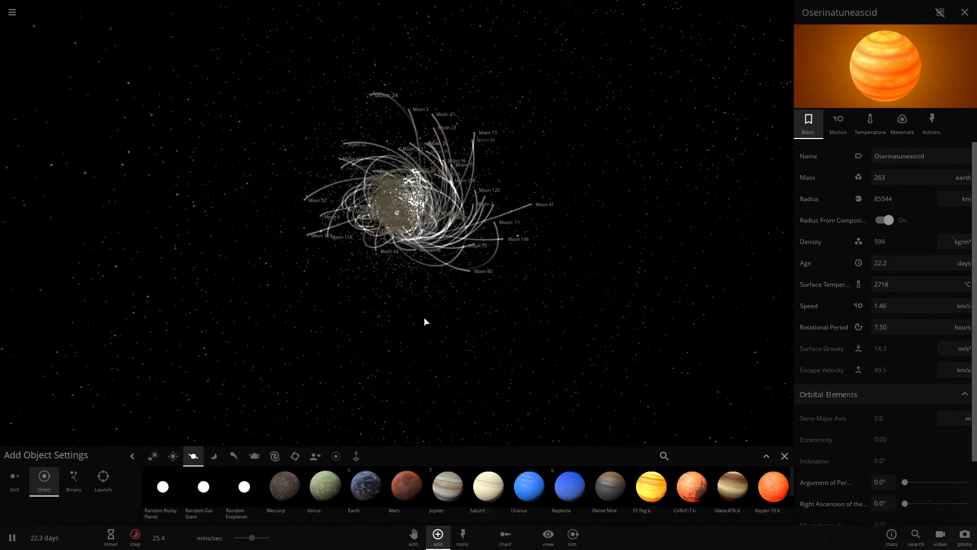
click(172, 456)
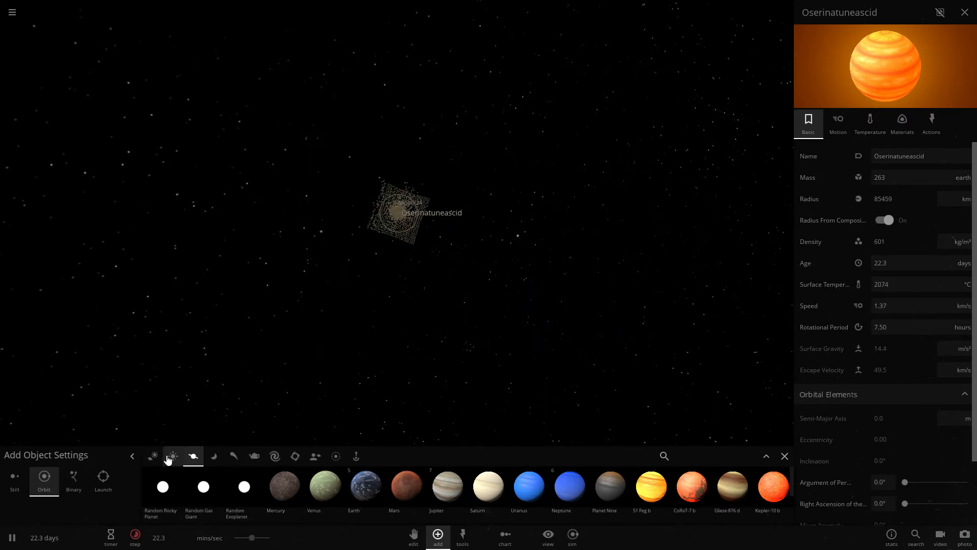
click(152, 456)
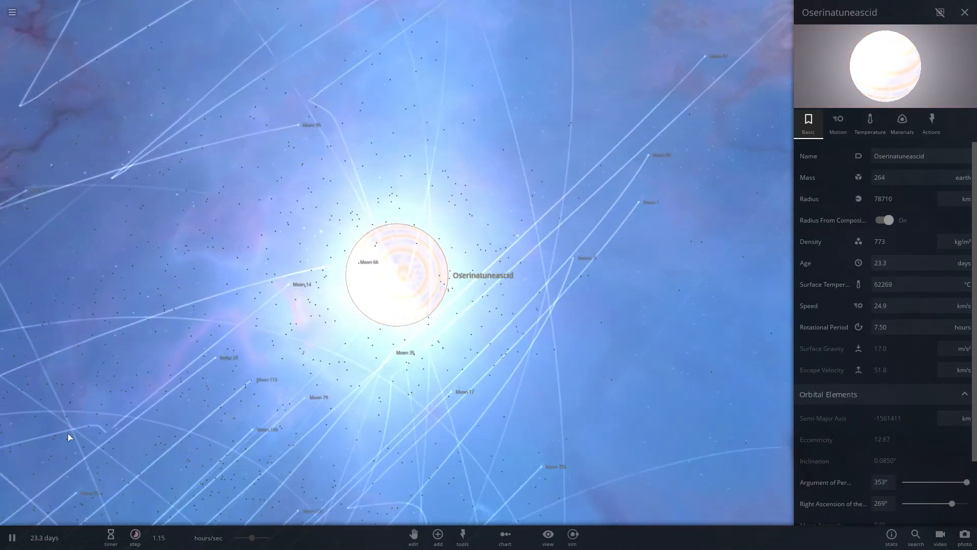
Step: Bring up the time step settings from the bottom toolbar's Step control
click(135, 535)
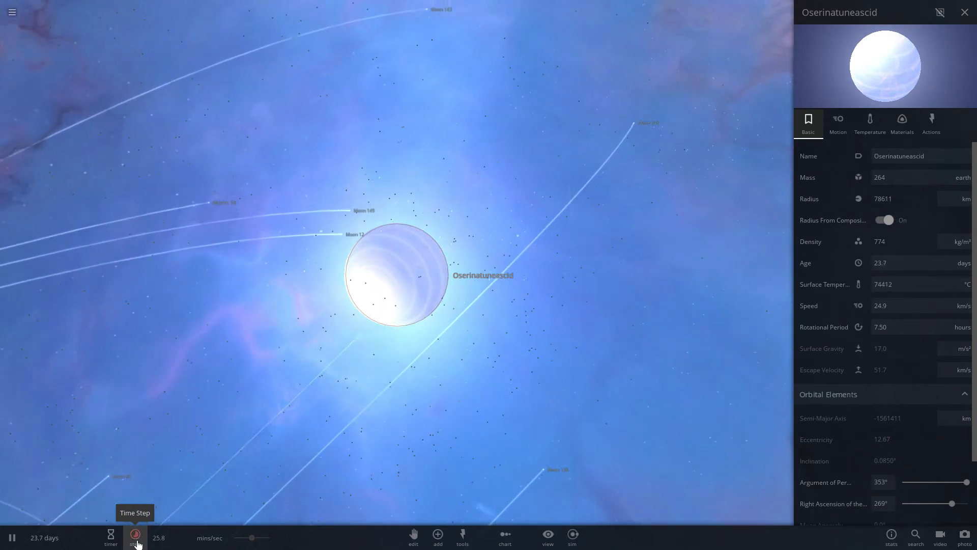
click(134, 537)
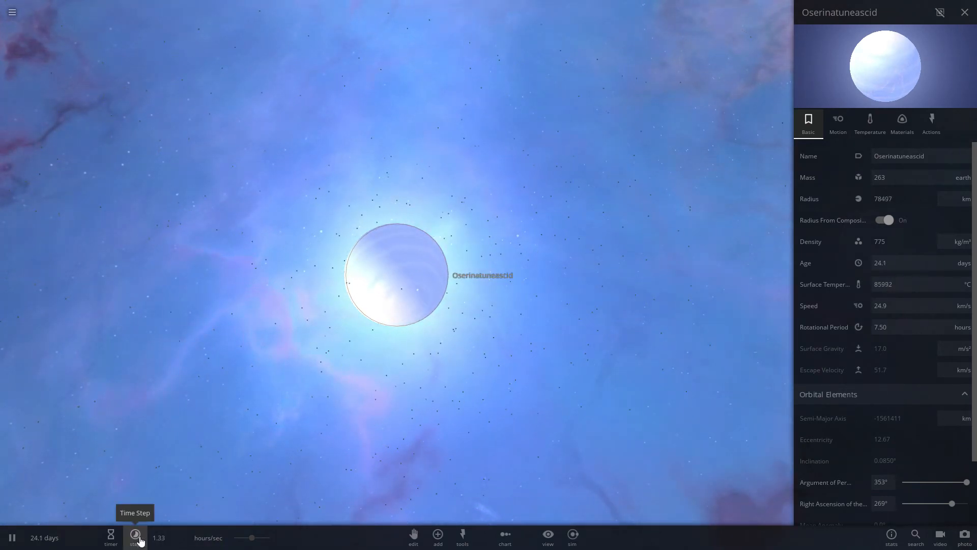
click(135, 537)
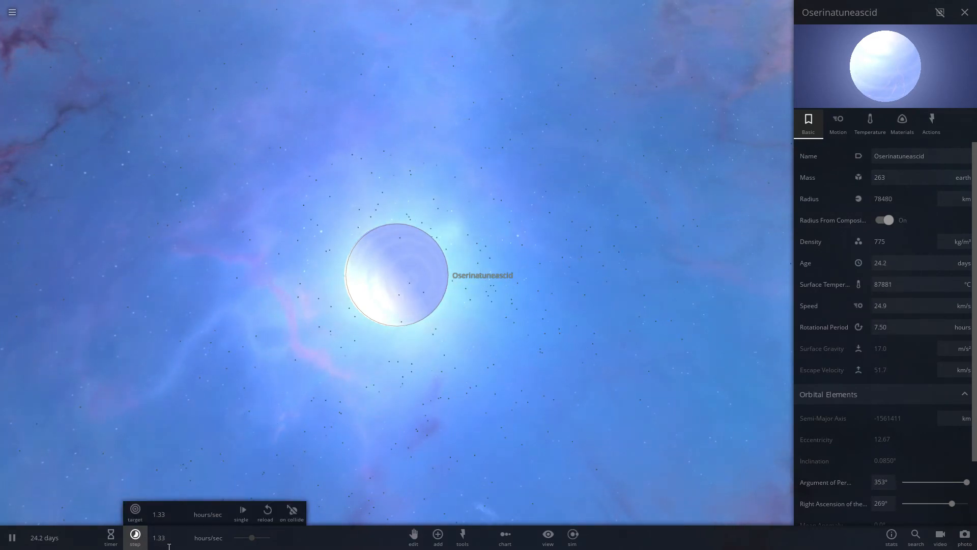